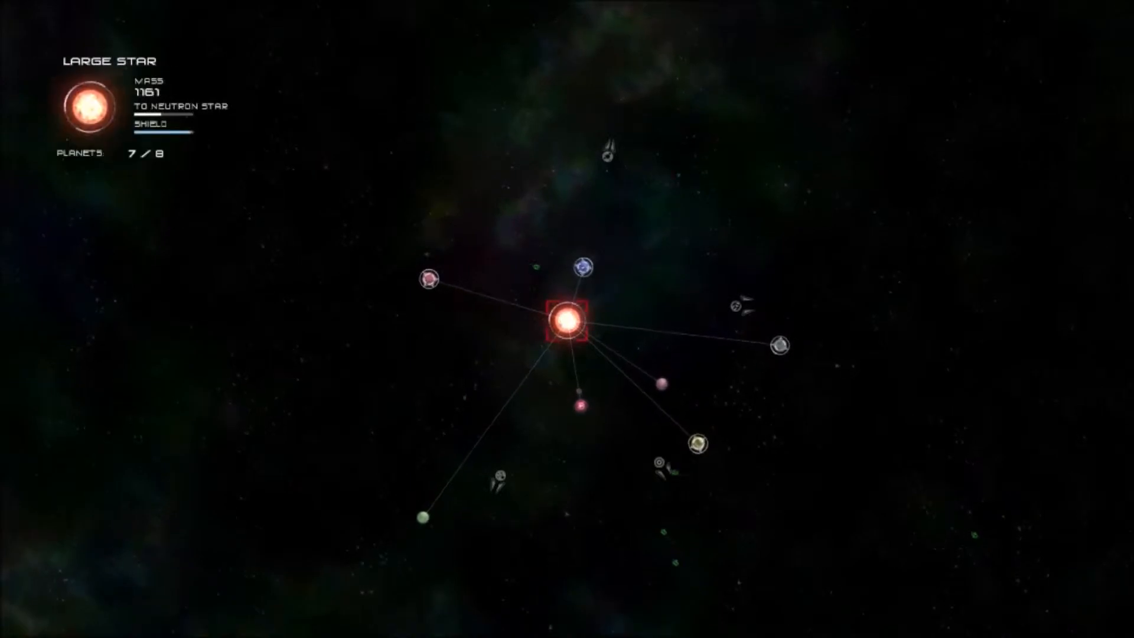
# - Steer the large star to gather planets and mass, checking the small planet's life progress
pyautogui.click(635, 411)
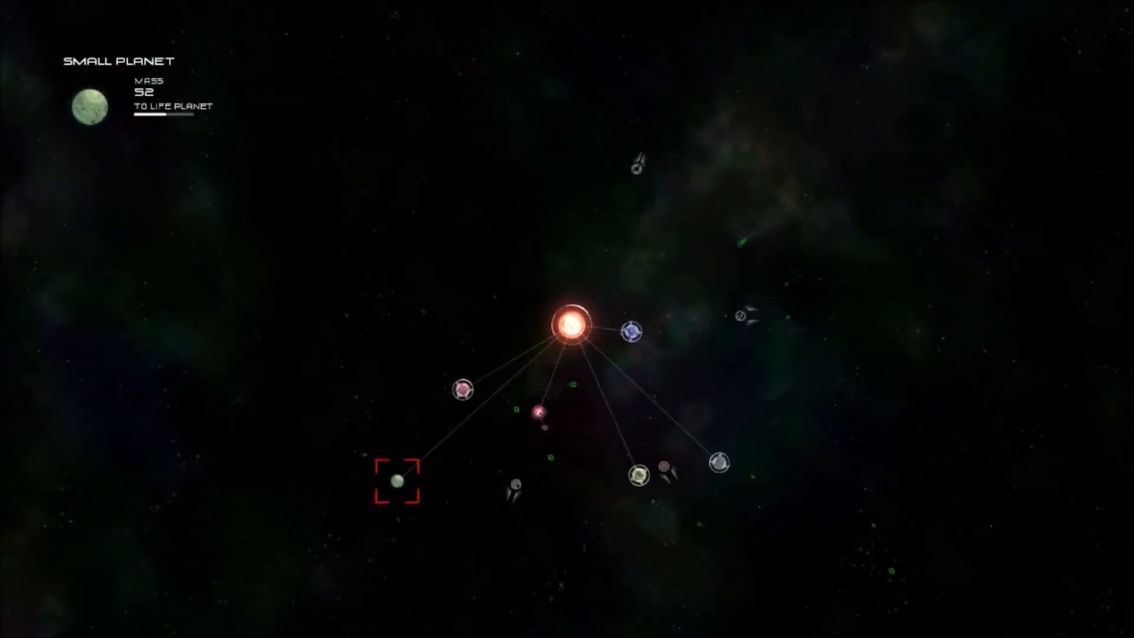
pyautogui.click(571, 325)
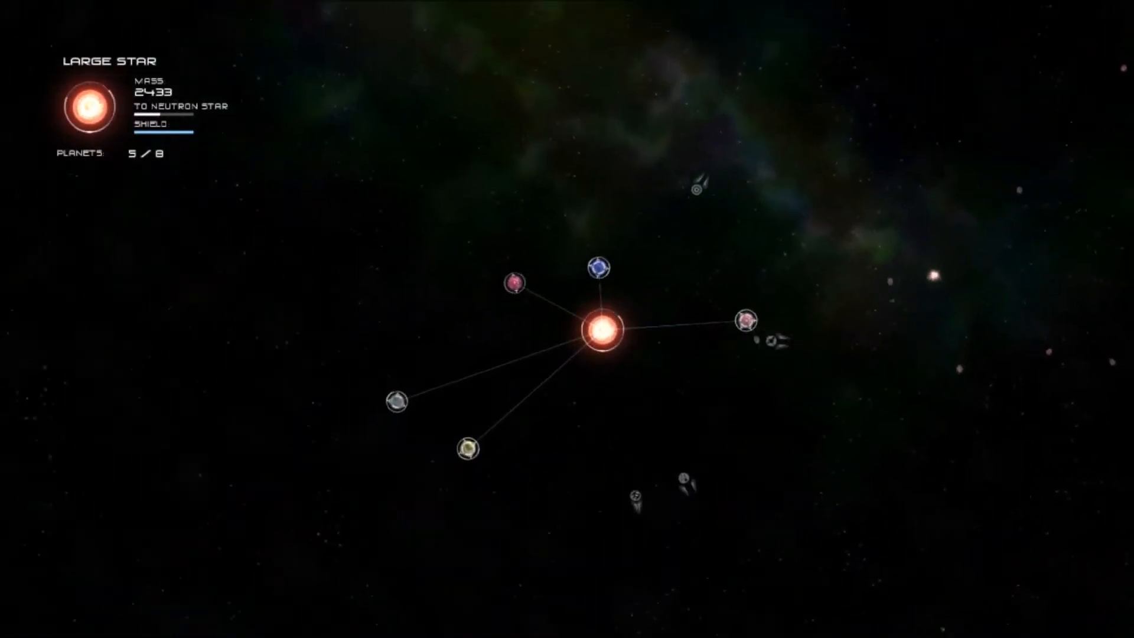
pyautogui.click(596, 269)
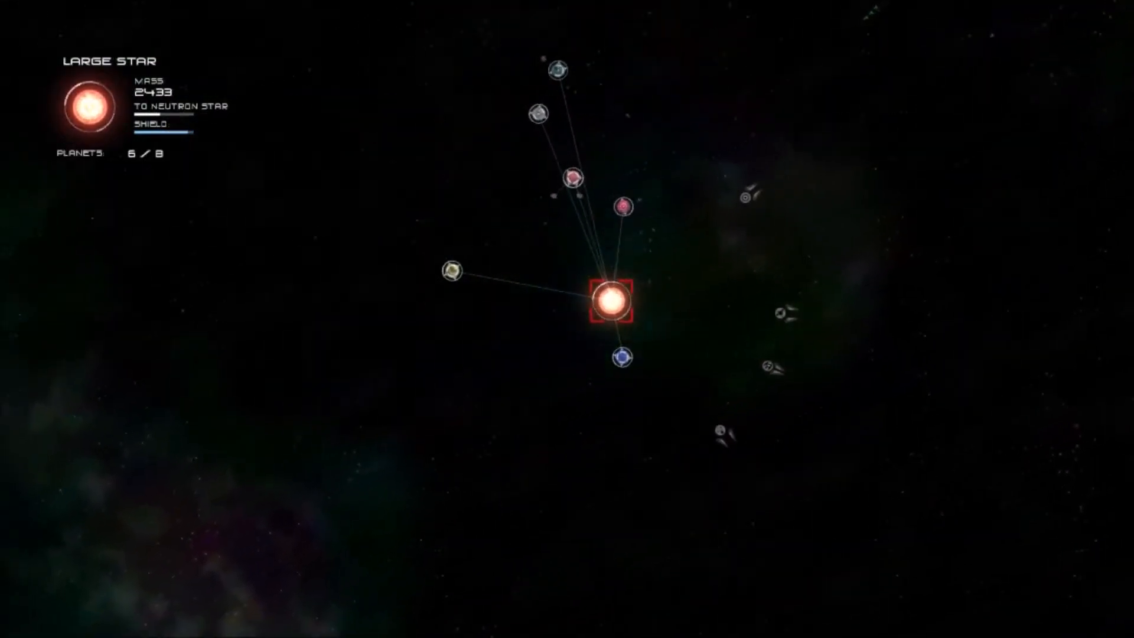
# - Pause with Escape and browse the menu up to the Saved Systems list
pyautogui.press('Escape')
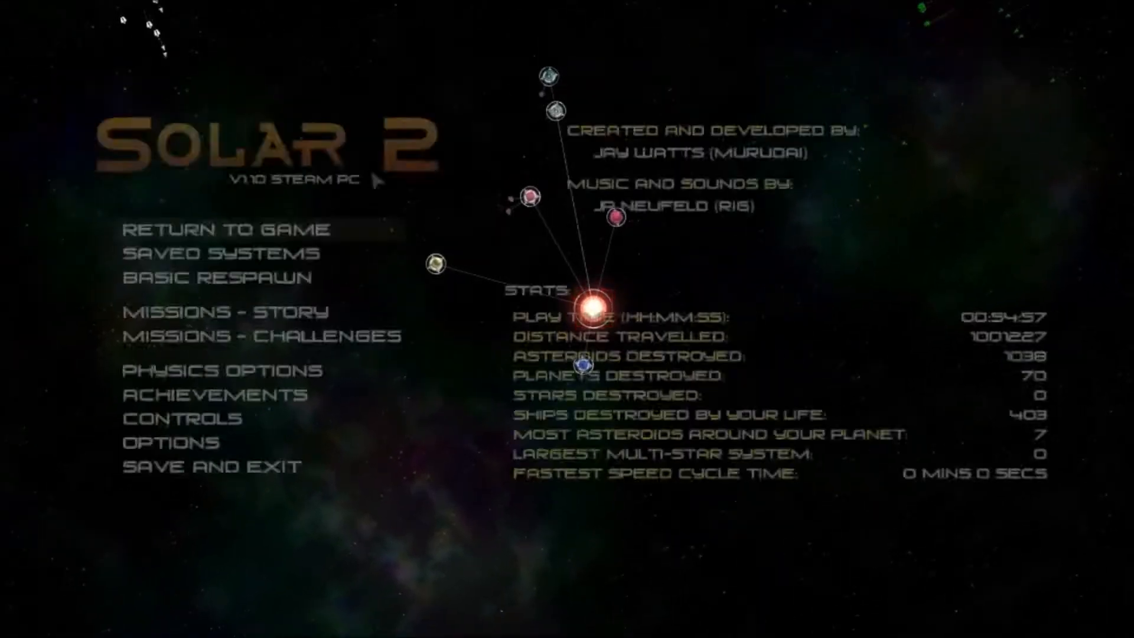
pyautogui.click(202, 254)
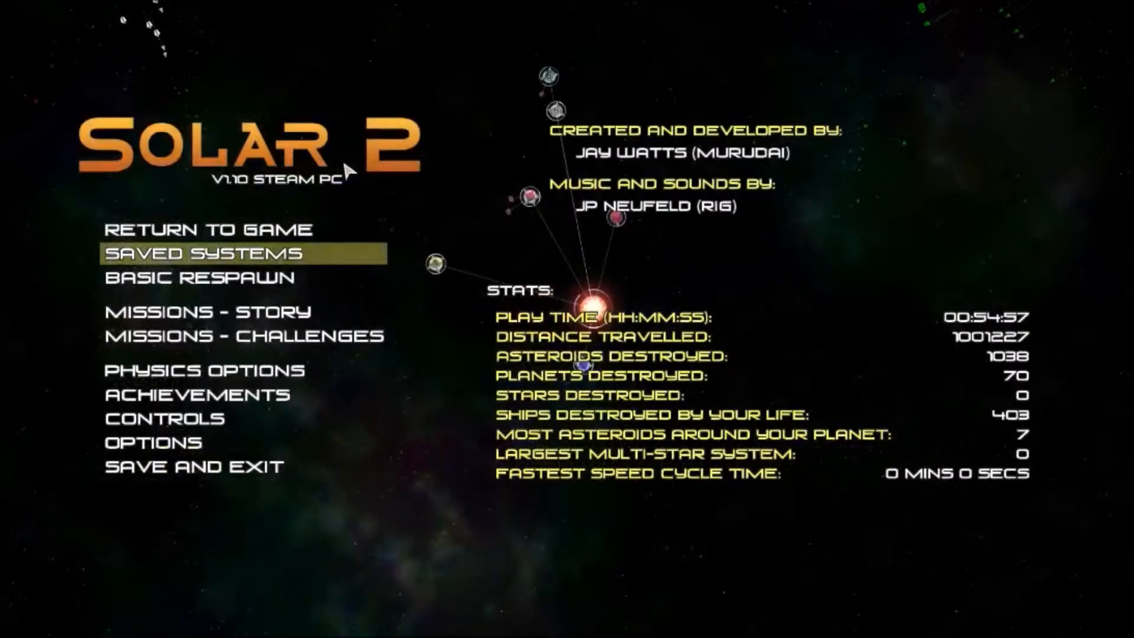
pyautogui.click(205, 229)
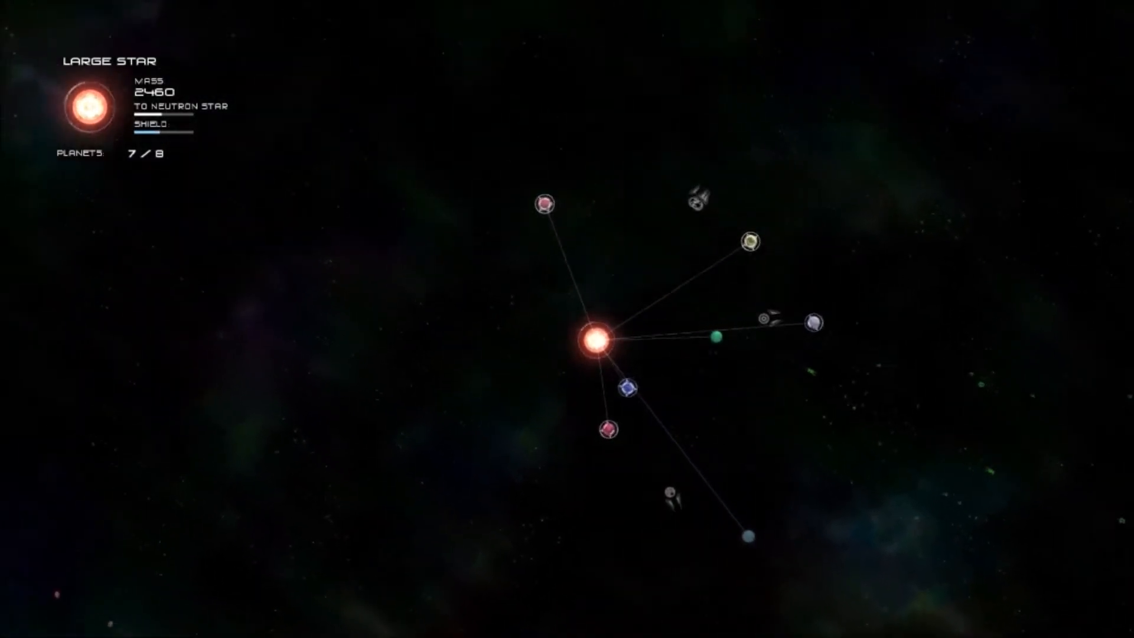
# - Grow the red star's system and inspect the grey life planet (mass 99, 4 kills)
pyautogui.click(813, 321)
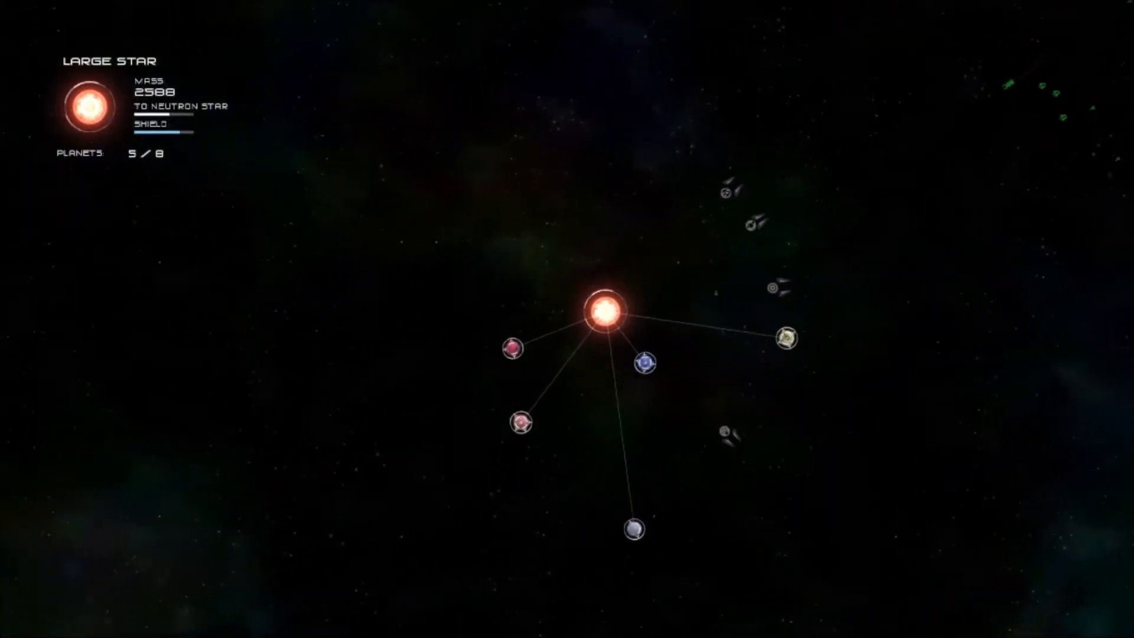
pyautogui.click(644, 363)
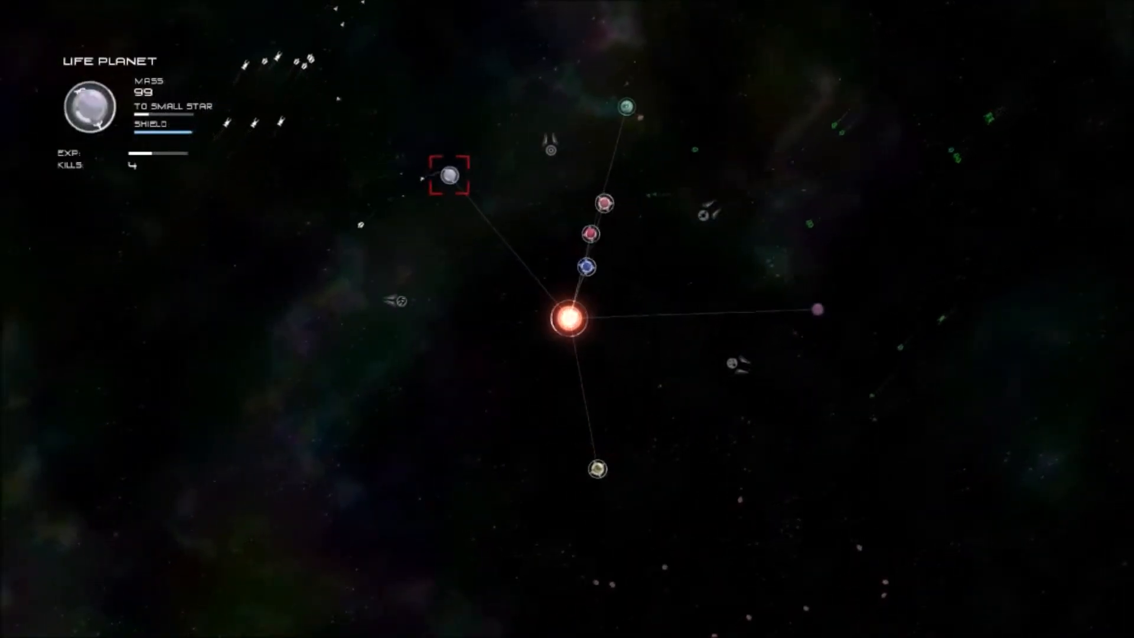
pyautogui.click(570, 320)
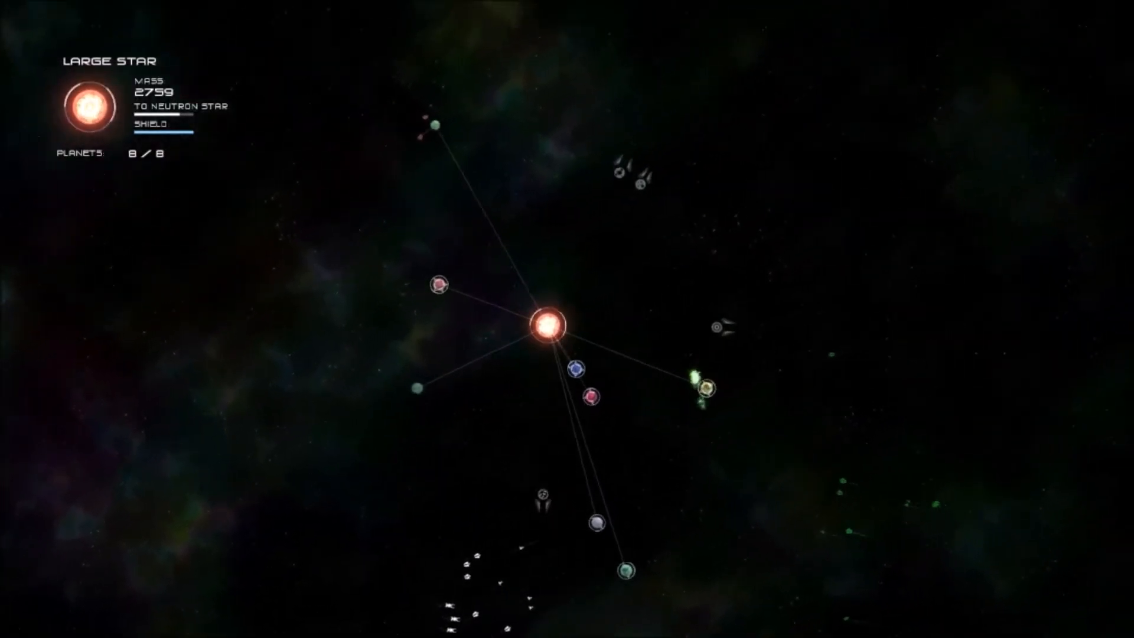
# - Select the star to view its stats: Large Star, mass 2759, 8/8 planets
pyautogui.click(399, 194)
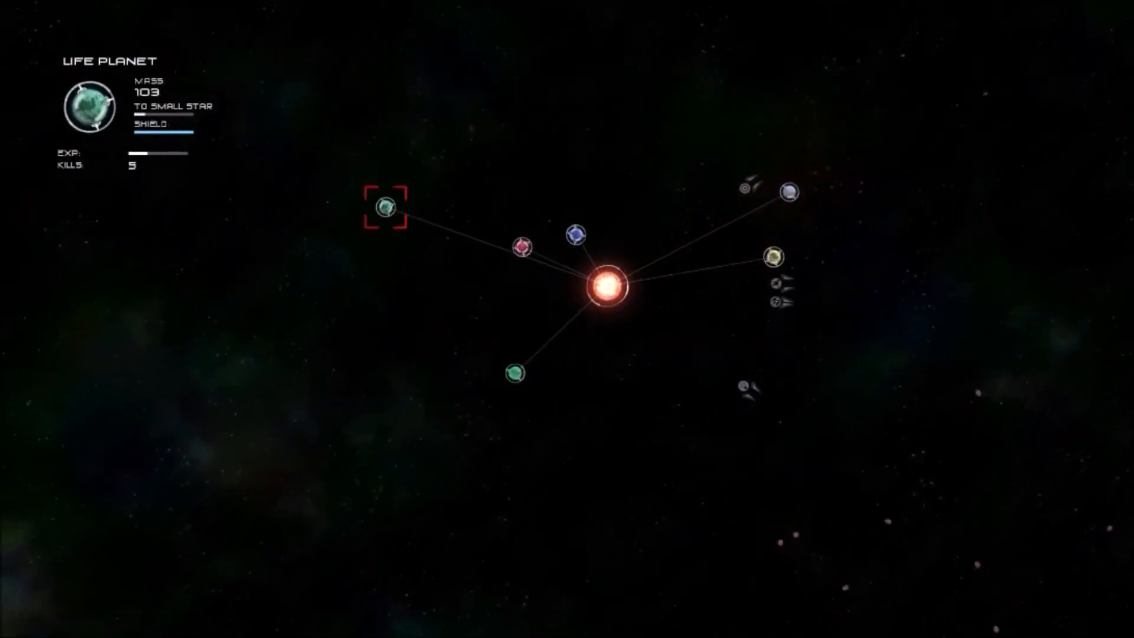
# - Select the green life planet showing mass 103 and 5 kills
pyautogui.click(609, 287)
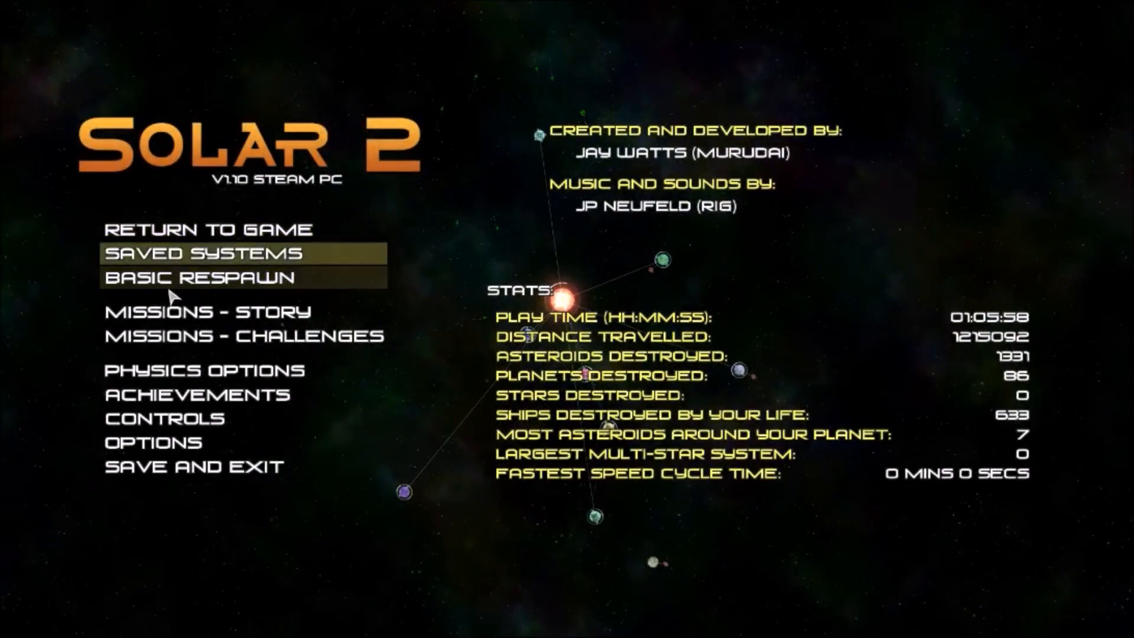
pyautogui.moveTo(180, 268)
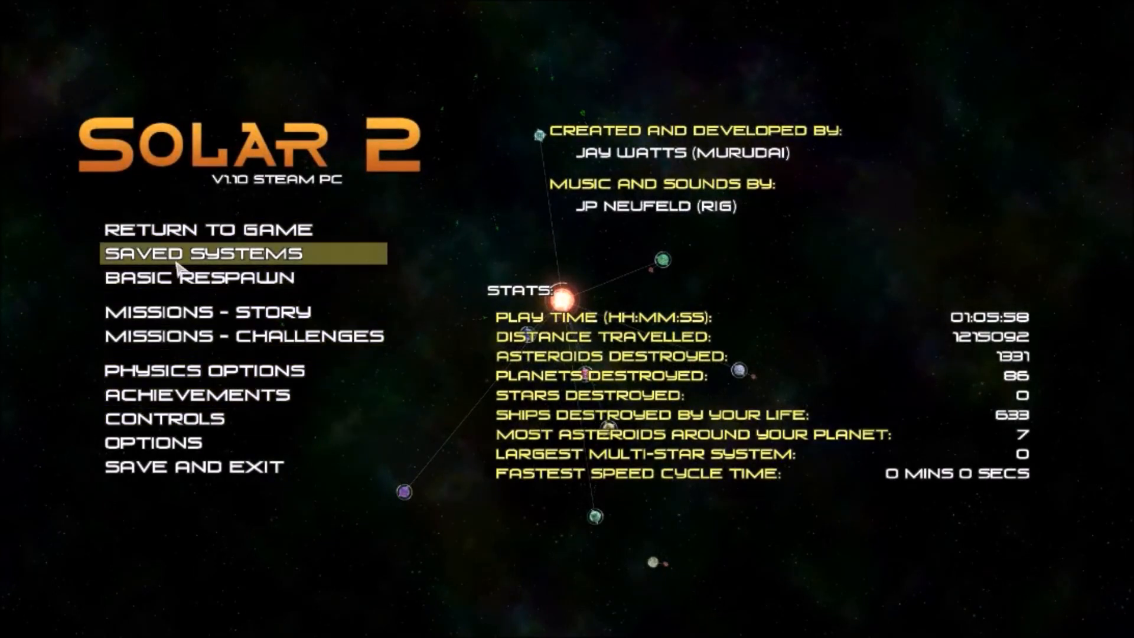
# - Overwrite the 'Large Star, 6 Planets' save slot with the current system
pyautogui.click(199, 252)
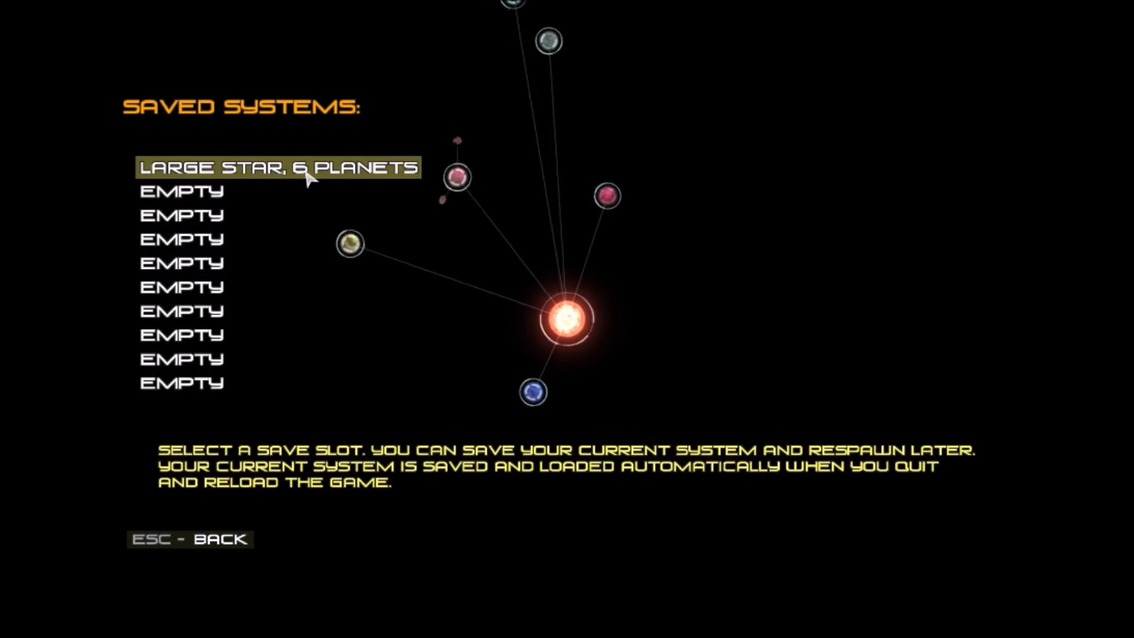
pyautogui.click(278, 167)
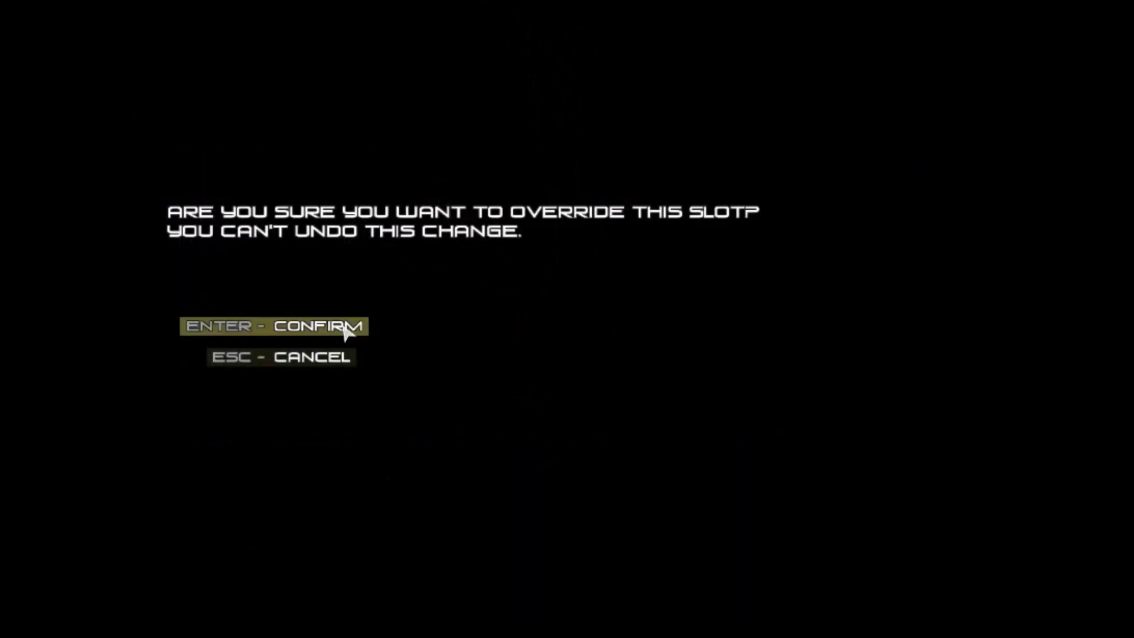
pyautogui.press('enter')
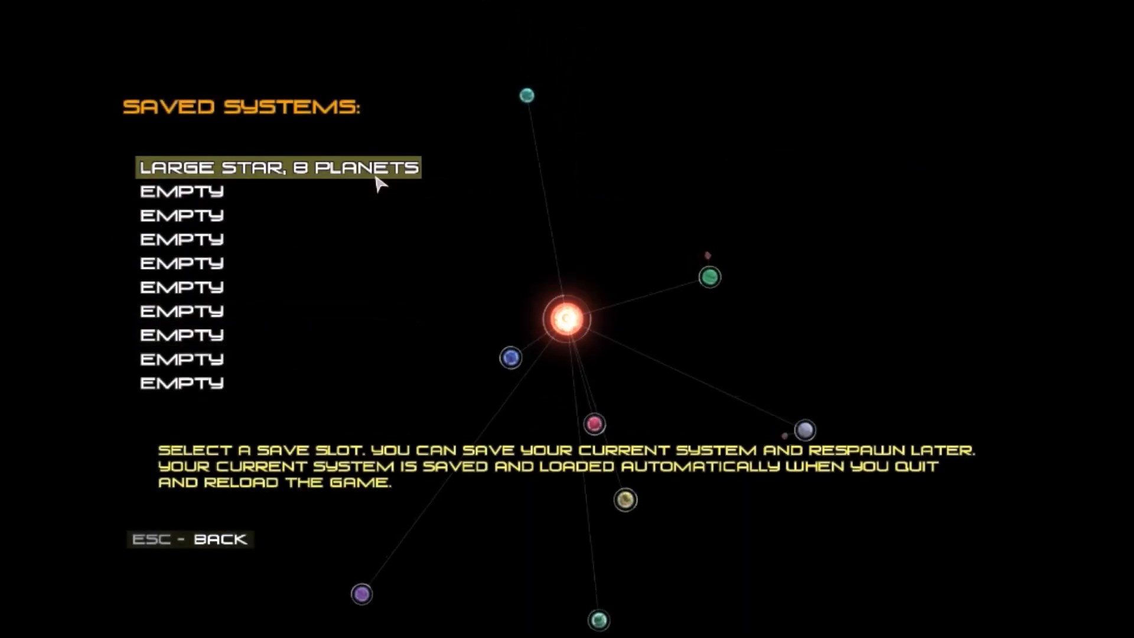